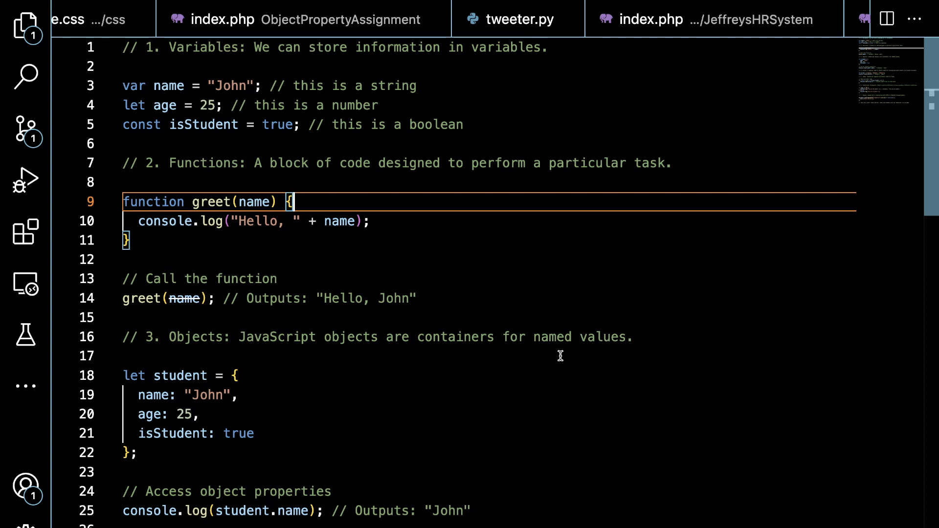
scroll("down", 3)
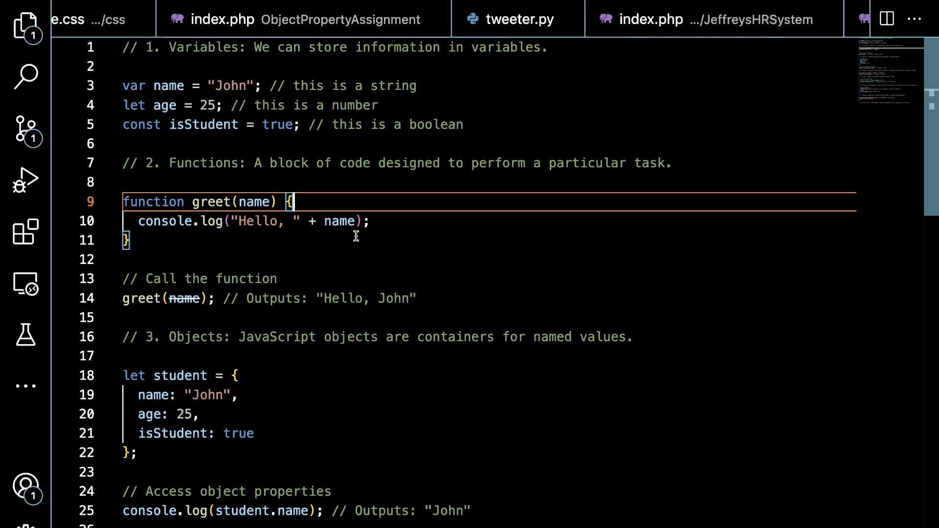
scroll("down", 3)
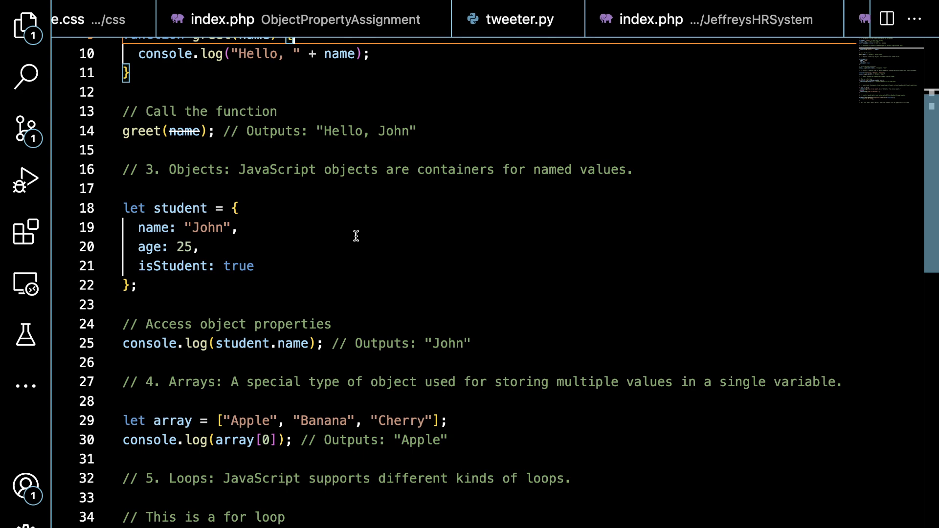
scroll("down", 3)
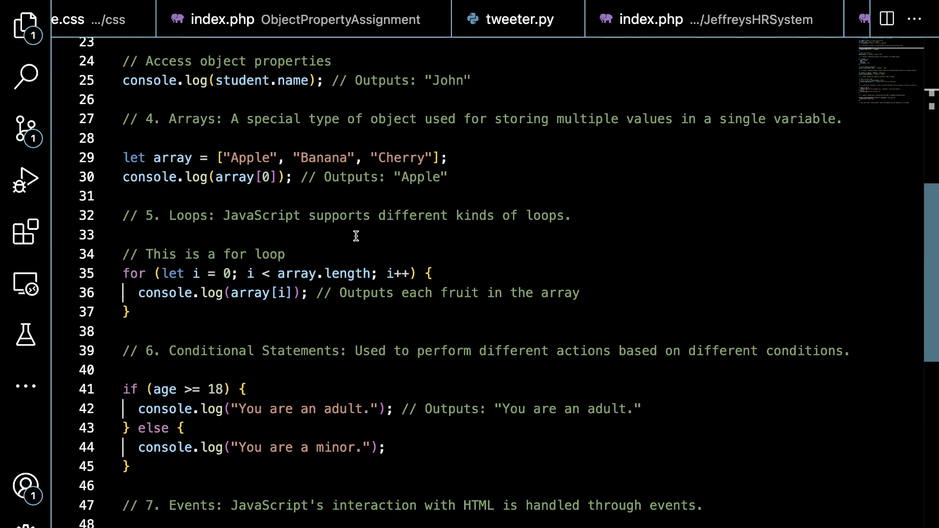
scroll("down", 3)
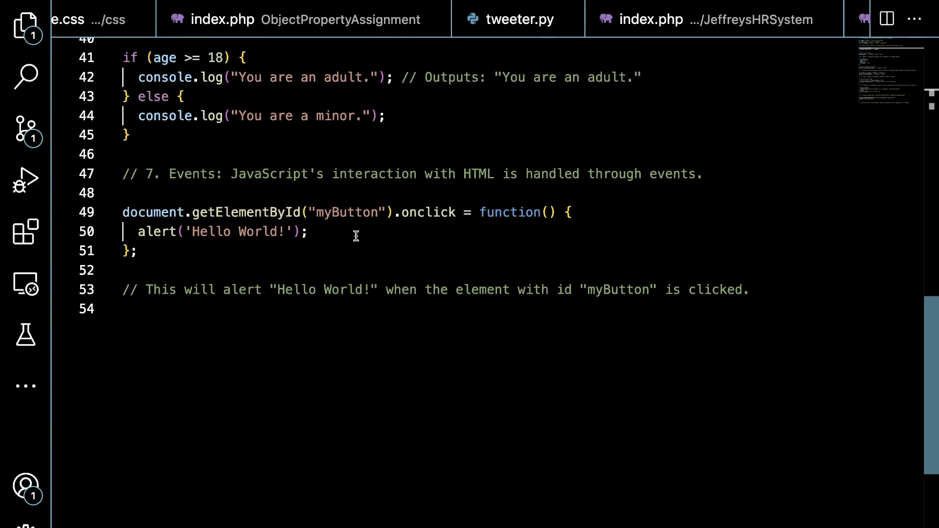